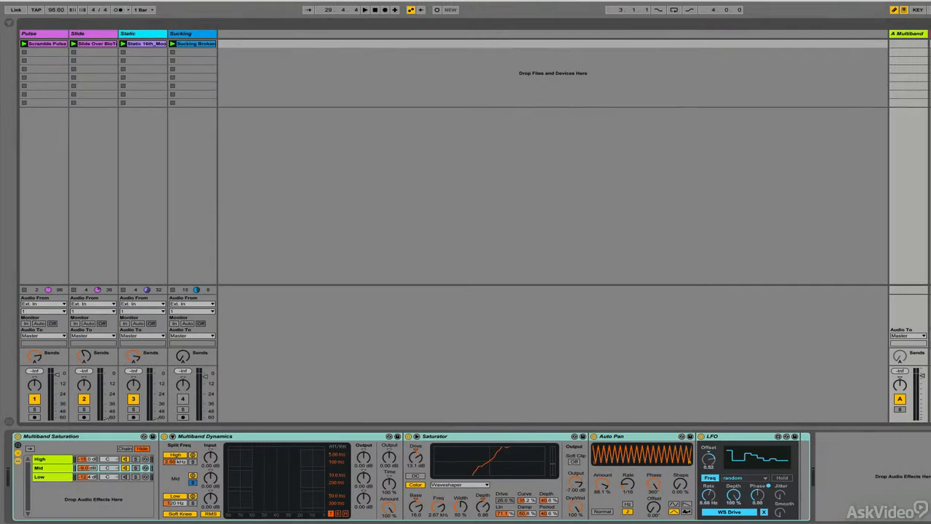
# Step: Start playback of the four clips through the multiband, saturator, auto pan and LFO chain
pyautogui.click(364, 10)
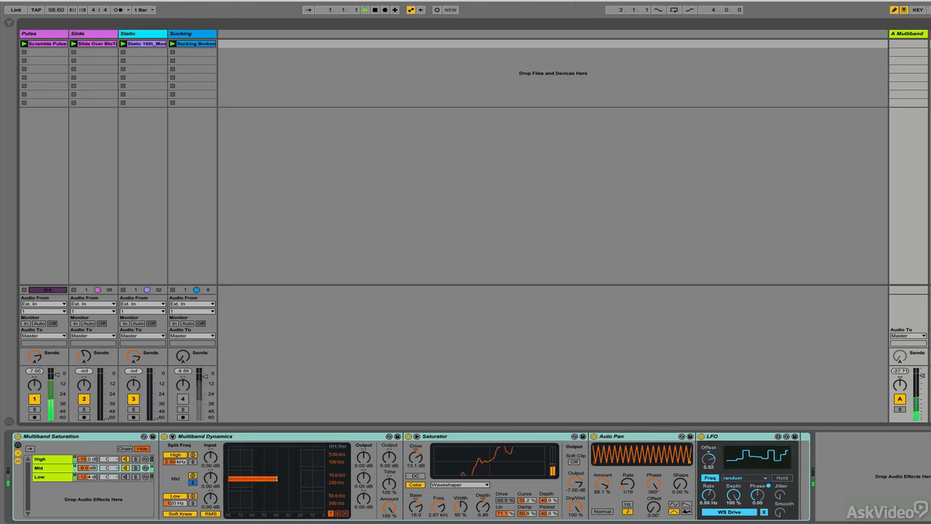